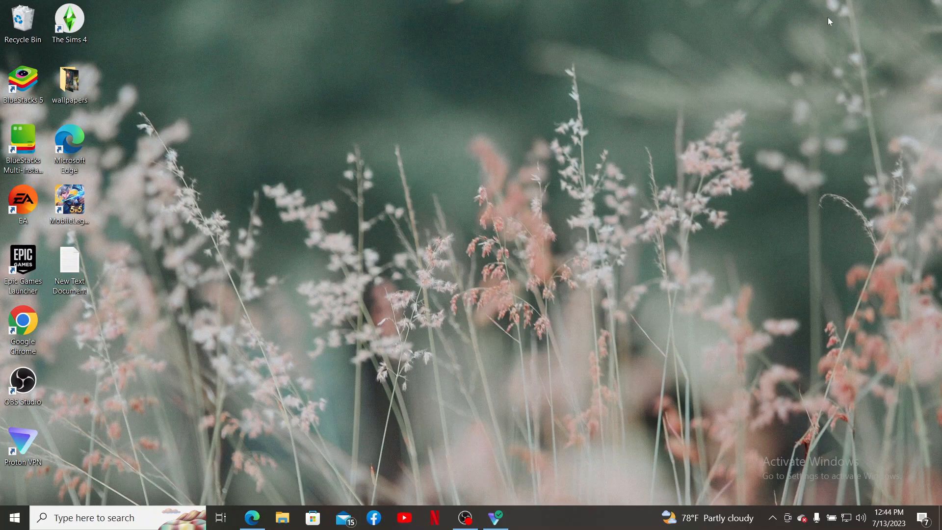
{"action": "mouse_move", "coordinate": [274, 345]}
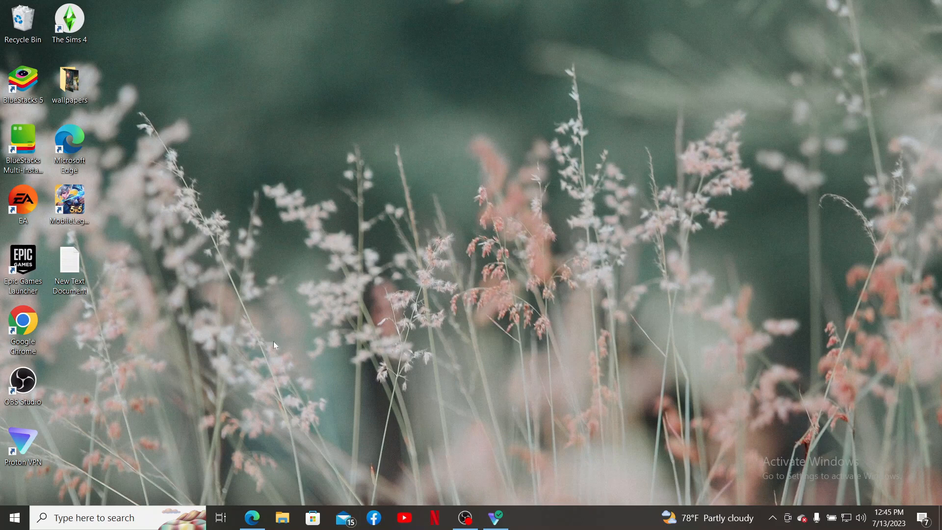
{"action": "mouse_move", "coordinate": [233, 368]}
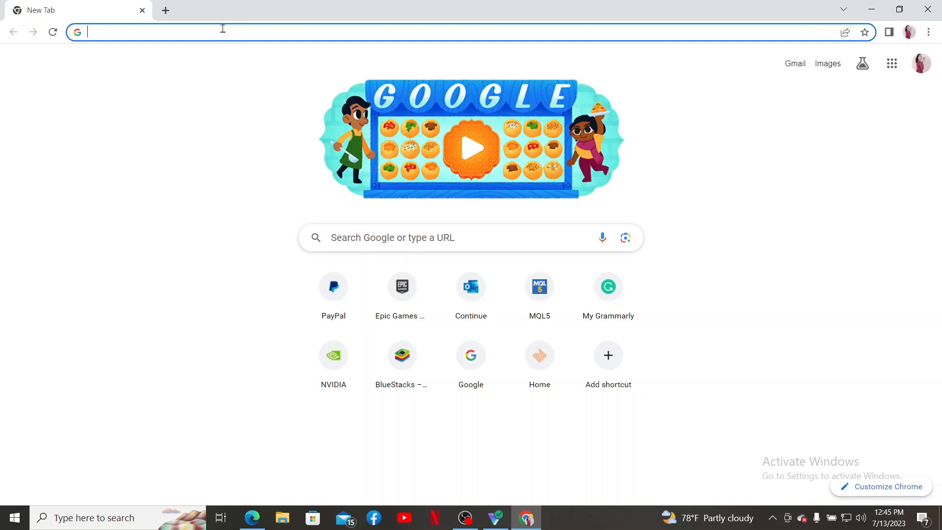
Step: Search Google for 'Opera Crypto Wallet Login' and open the Opera Crypto Browser result
{"action": "type", "text": "Opera Crypto Wallet Login"}
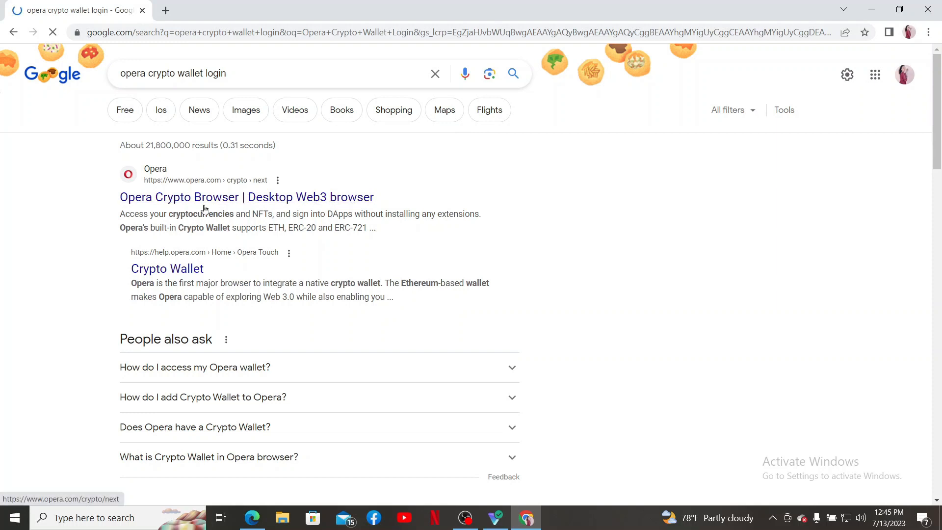
{"action": "left_click", "coordinate": [246, 197]}
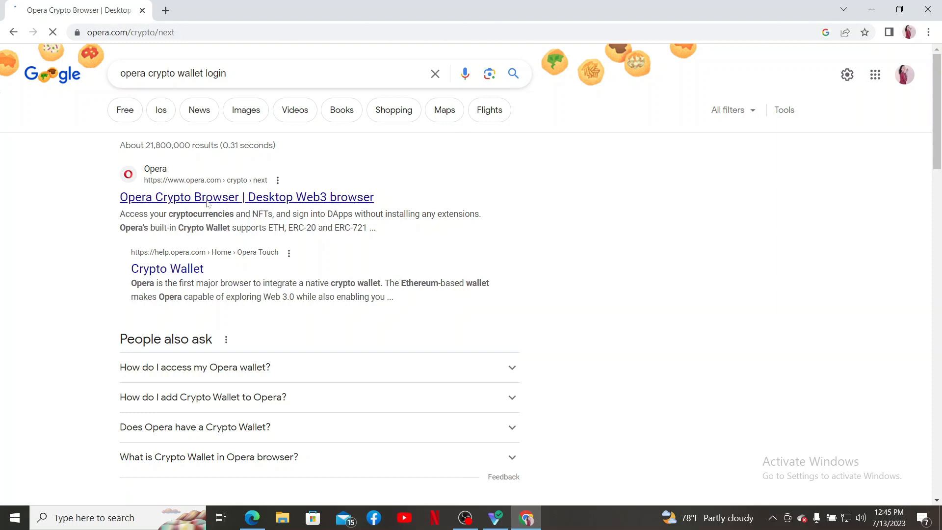
{"action": "left_click", "coordinate": [246, 197]}
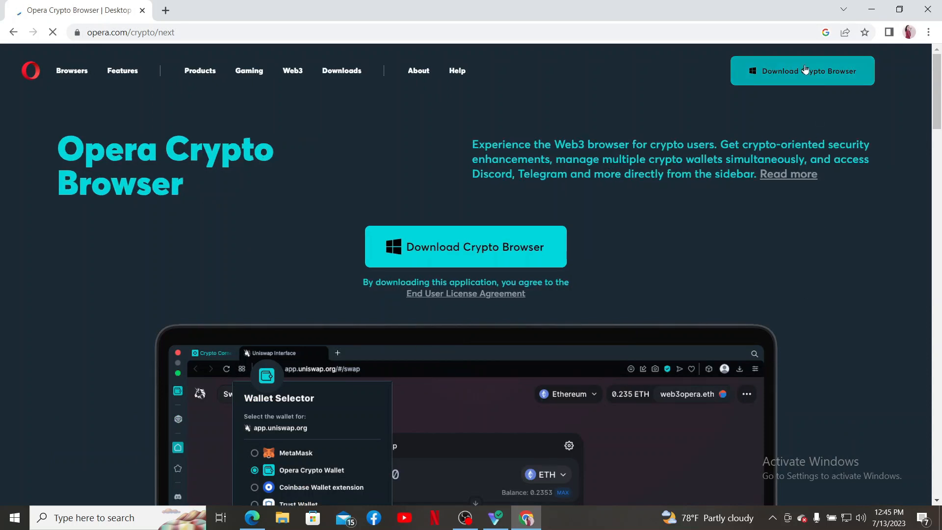
Step: Download OperaCryptoSetup.exe from the Opera site and run it from the download bar
{"action": "left_click", "coordinate": [802, 71]}
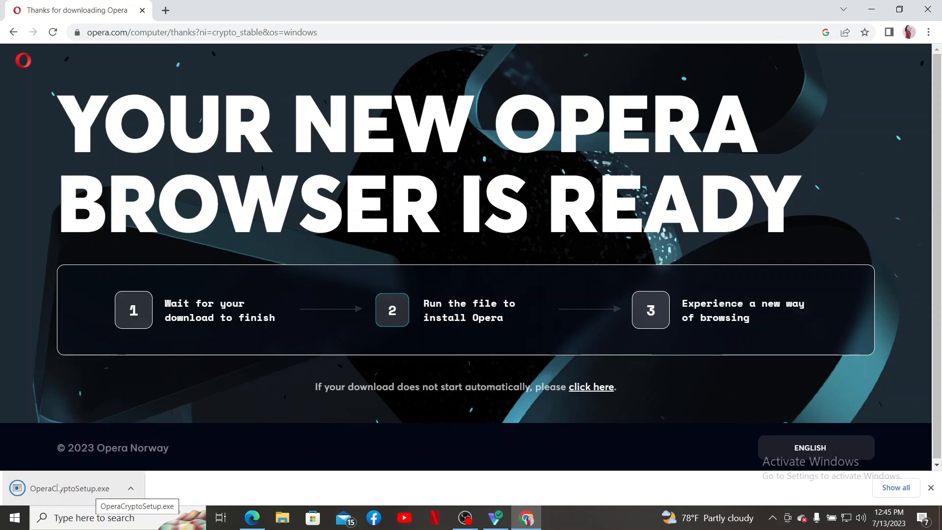
{"action": "left_click", "coordinate": [130, 488]}
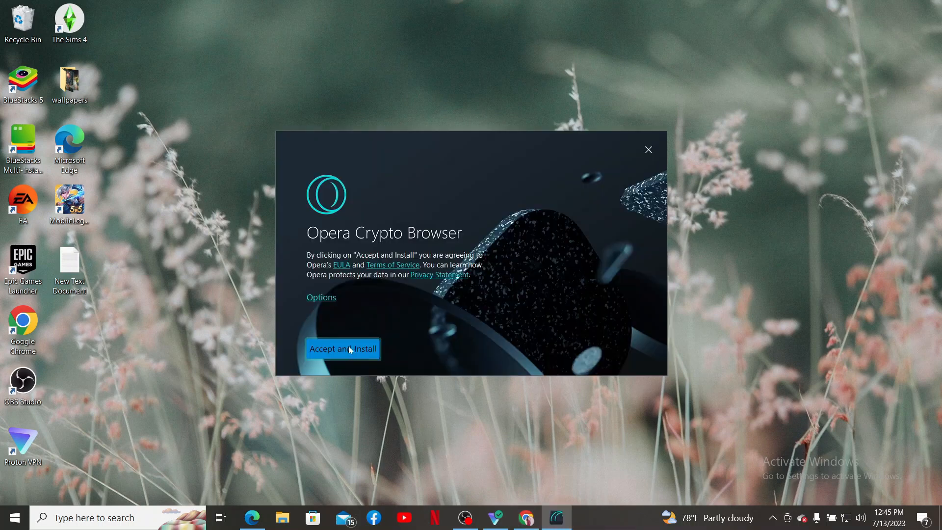
Step: Accept the licence terms to start installing Opera Crypto Browser
{"action": "left_click", "coordinate": [343, 349]}
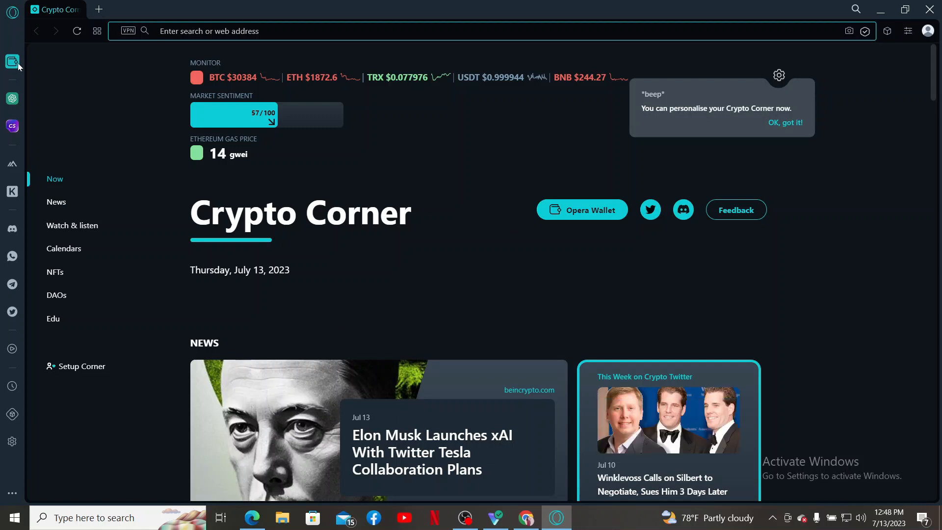
{"action": "mouse_move", "coordinate": [12, 61]}
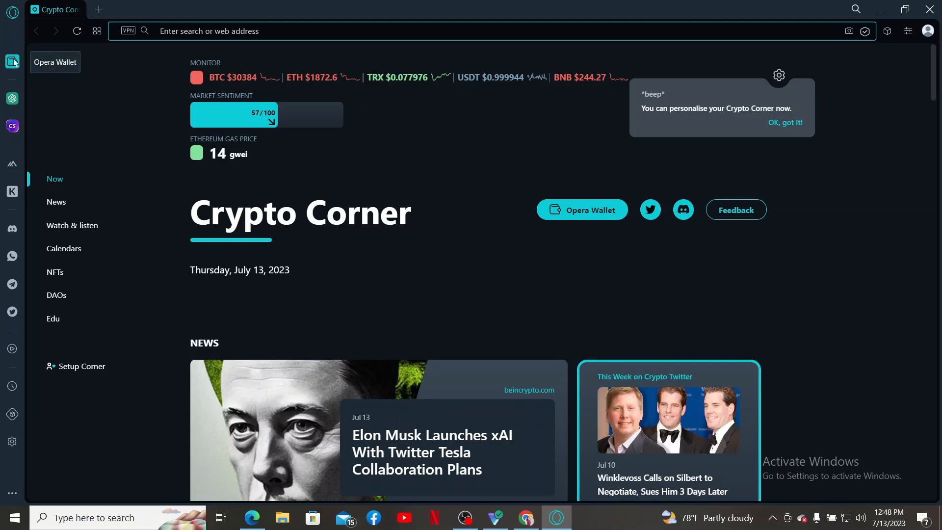
Step: Show the Opera Wallet sidebar panel and choose 'I already have a wallet'
{"action": "left_click", "coordinate": [12, 60]}
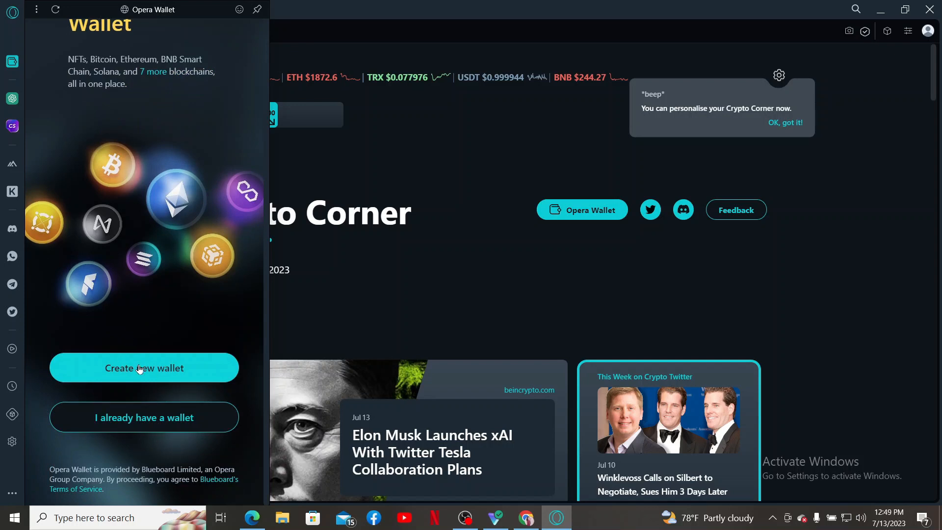
{"action": "mouse_move", "coordinate": [174, 372]}
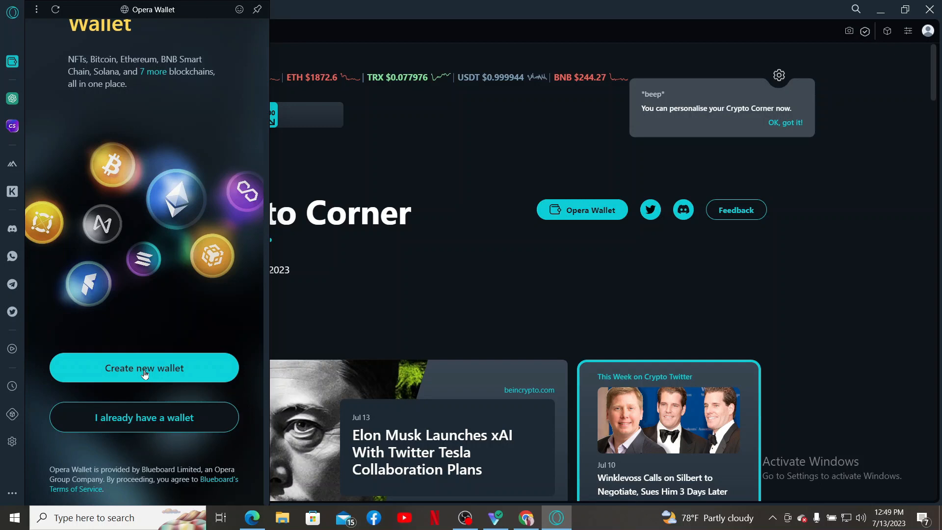
{"action": "mouse_move", "coordinate": [117, 418]}
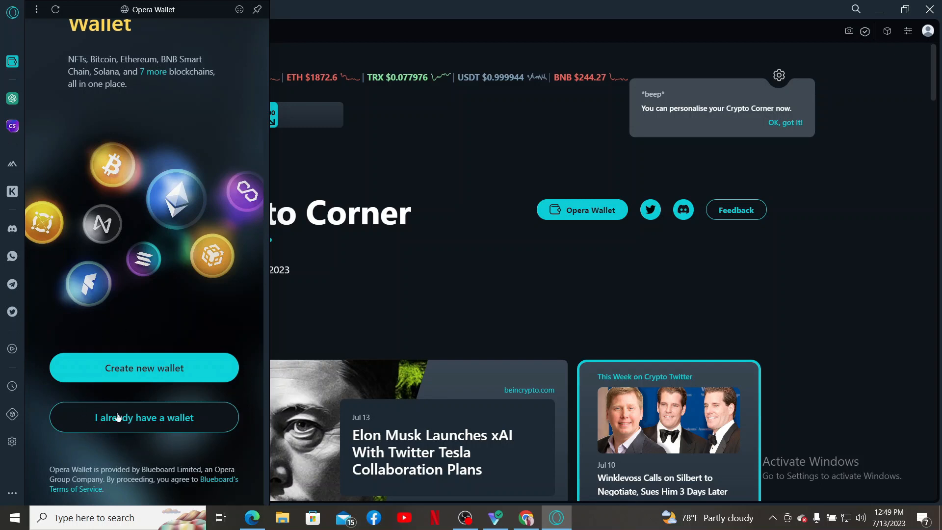
{"action": "left_click", "coordinate": [143, 418]}
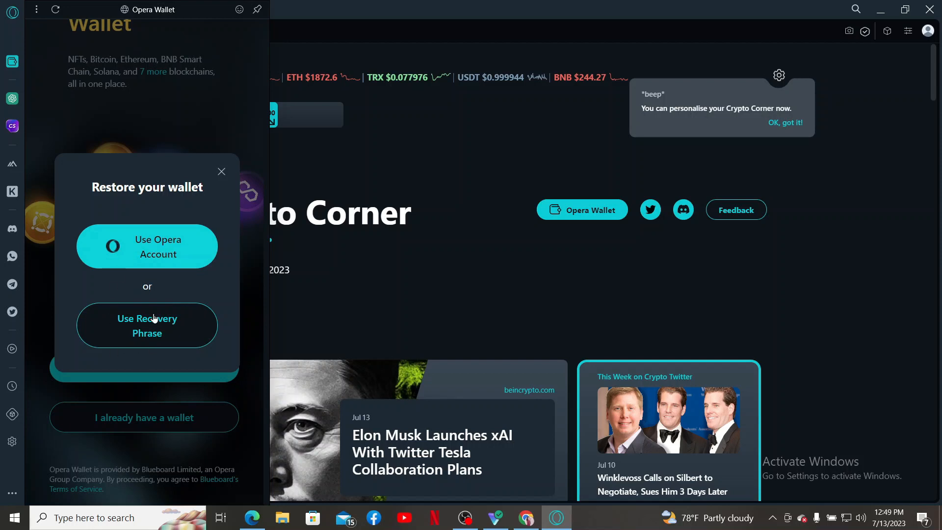
{"action": "mouse_move", "coordinate": [175, 265]}
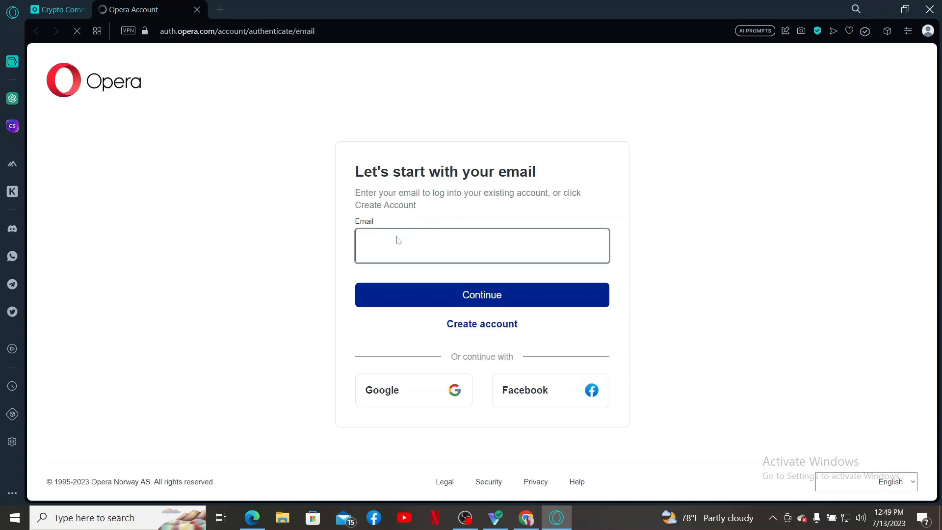
{"action": "left_click", "coordinate": [481, 245]}
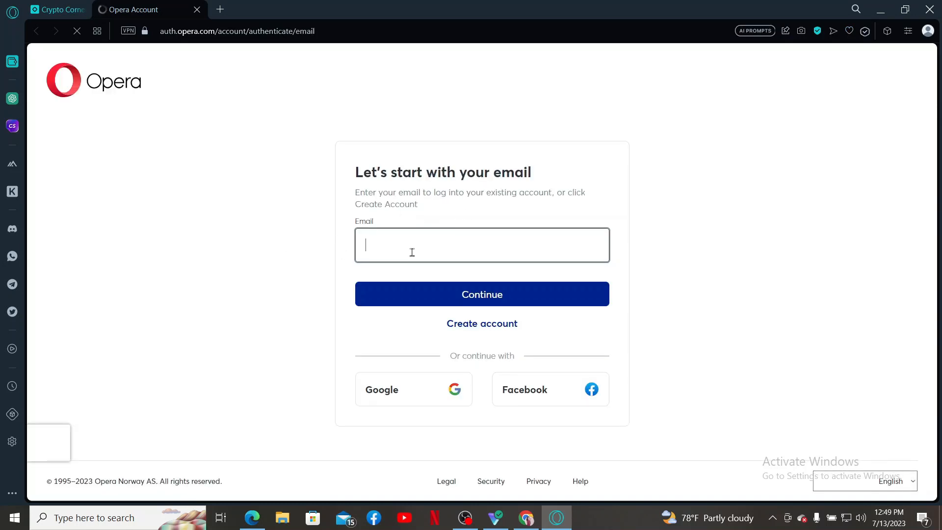
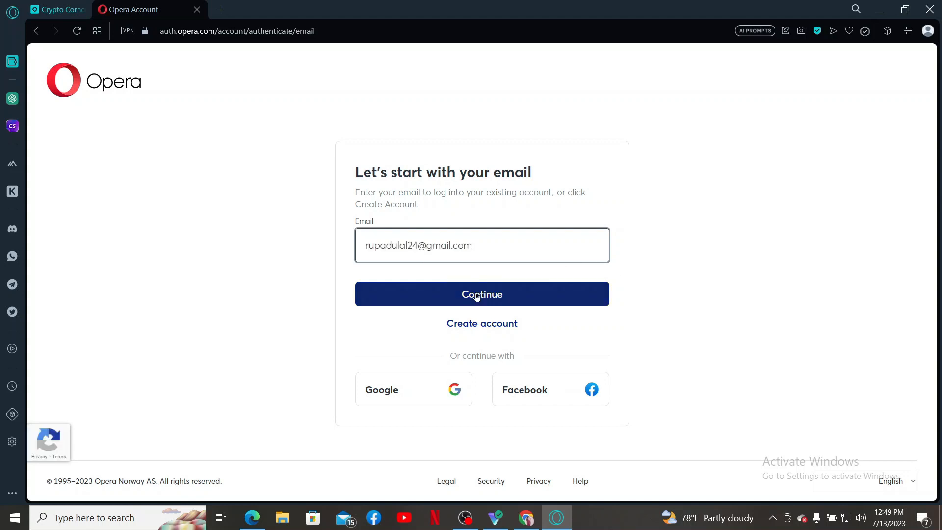
{"action": "left_click", "coordinate": [481, 295]}
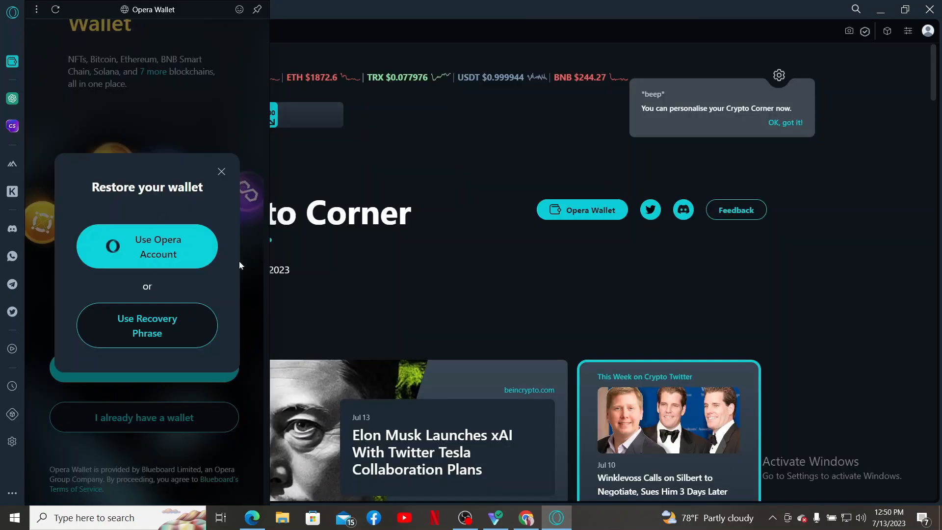
{"action": "mouse_move", "coordinate": [119, 328]}
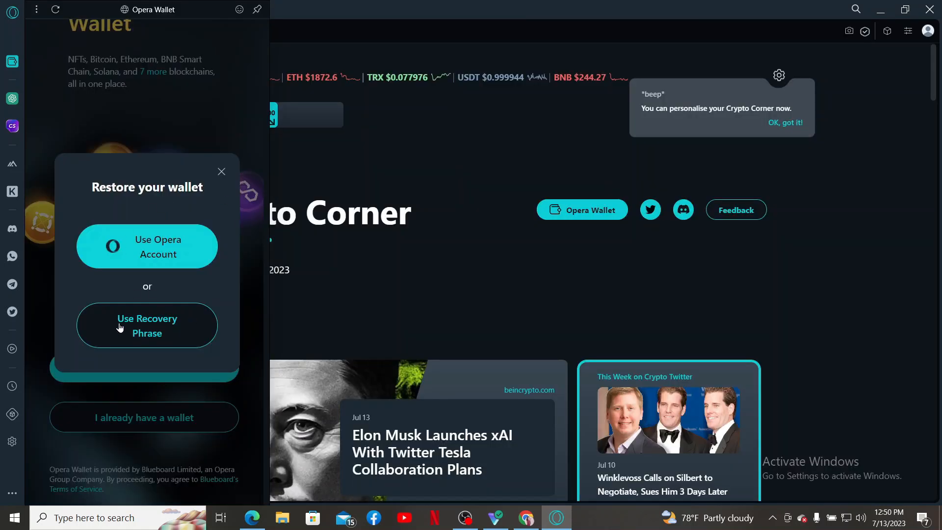
Step: Choose Use Recovery Phrase with a 15-word backup length and attempt Restore
{"action": "left_click", "coordinate": [146, 325]}
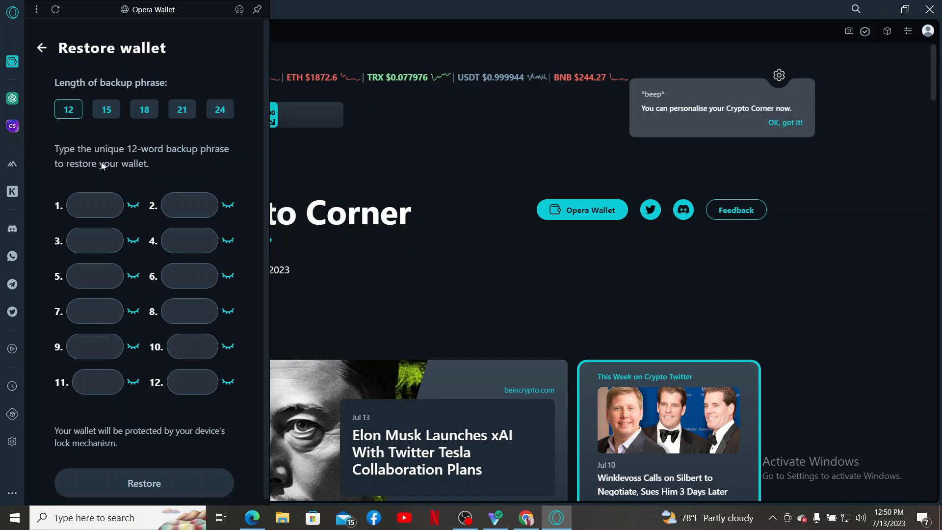
{"action": "mouse_move", "coordinate": [209, 334]}
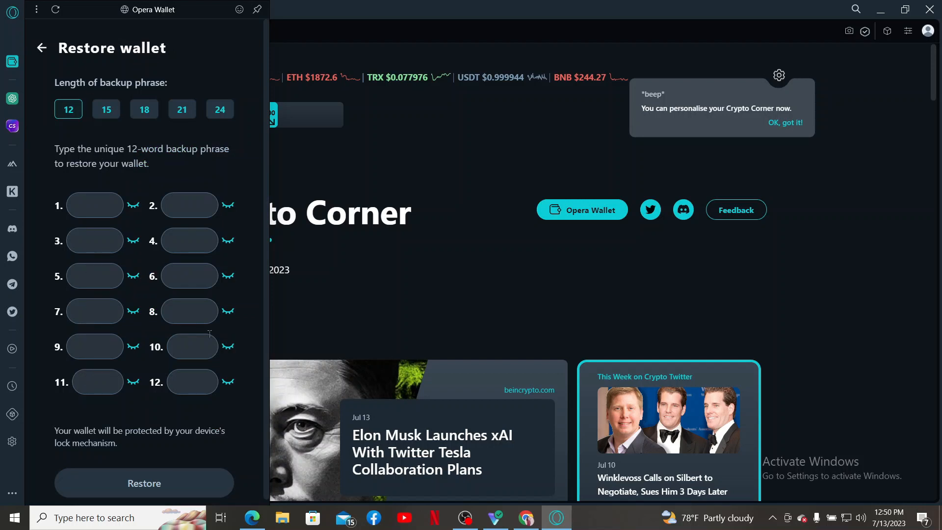
{"action": "mouse_move", "coordinate": [59, 322]}
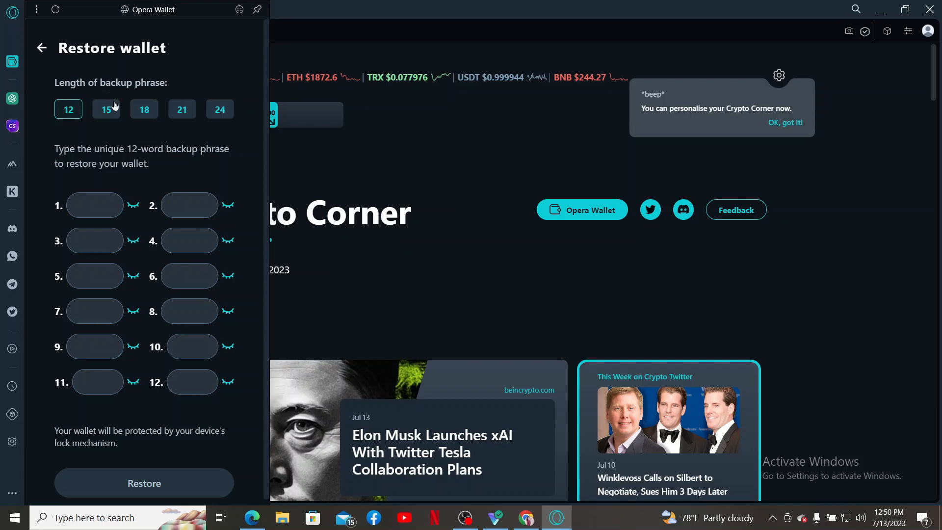
{"action": "left_click", "coordinate": [106, 109]}
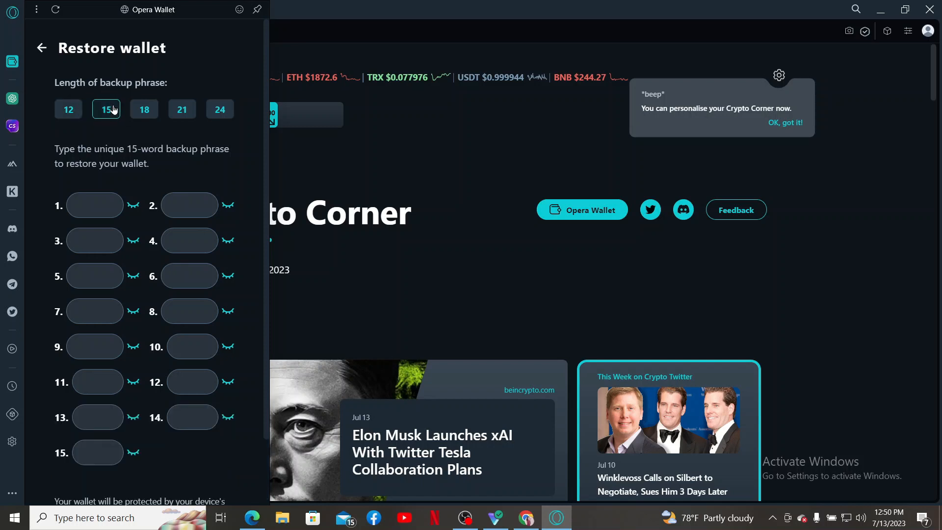
{"action": "left_click", "coordinate": [95, 205]}
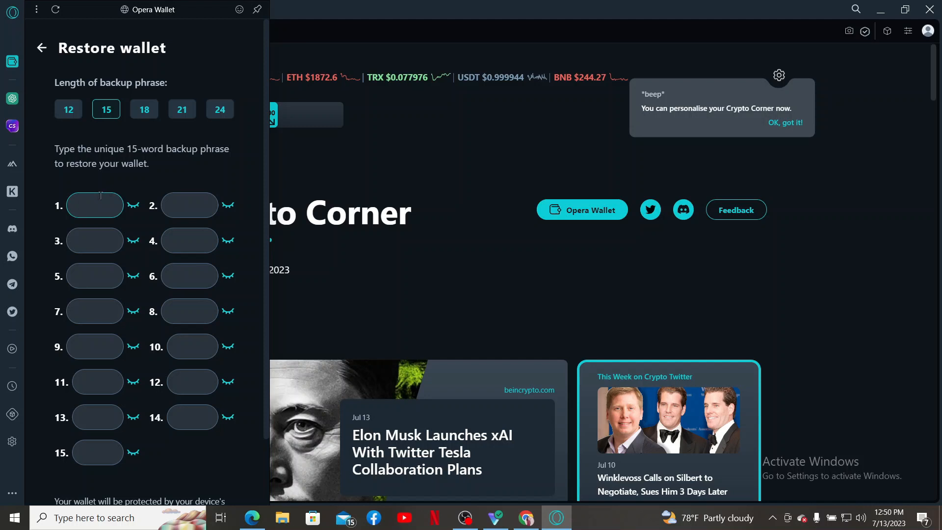
{"action": "scroll", "scroll_direction": "down", "scroll_amount": 3}
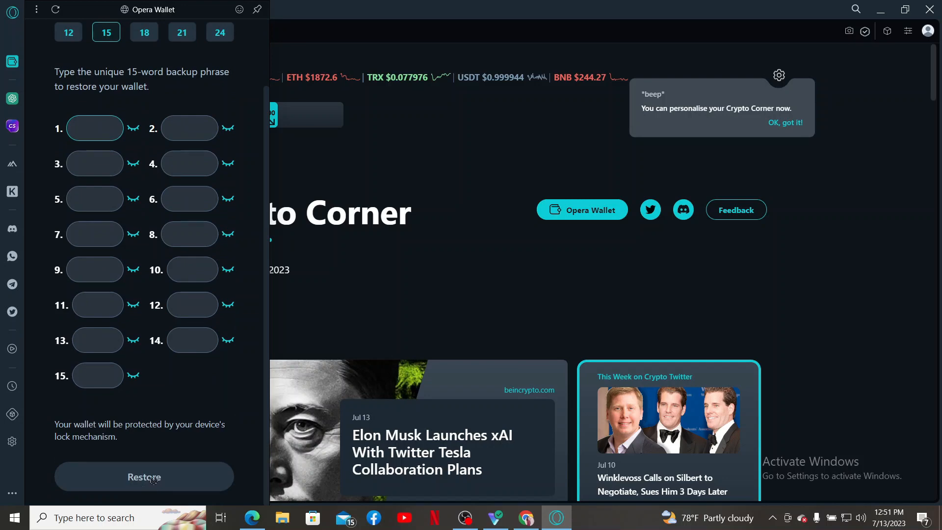
{"action": "left_click", "coordinate": [95, 128]}
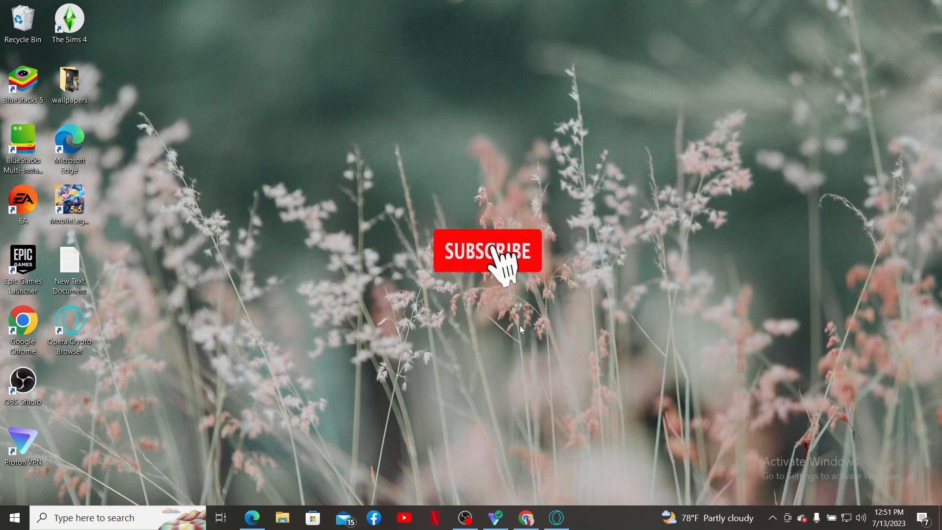
Step: Close Opera Crypto Browser, leaving the desktop with its new shortcut
{"action": "left_click", "coordinate": [487, 250]}
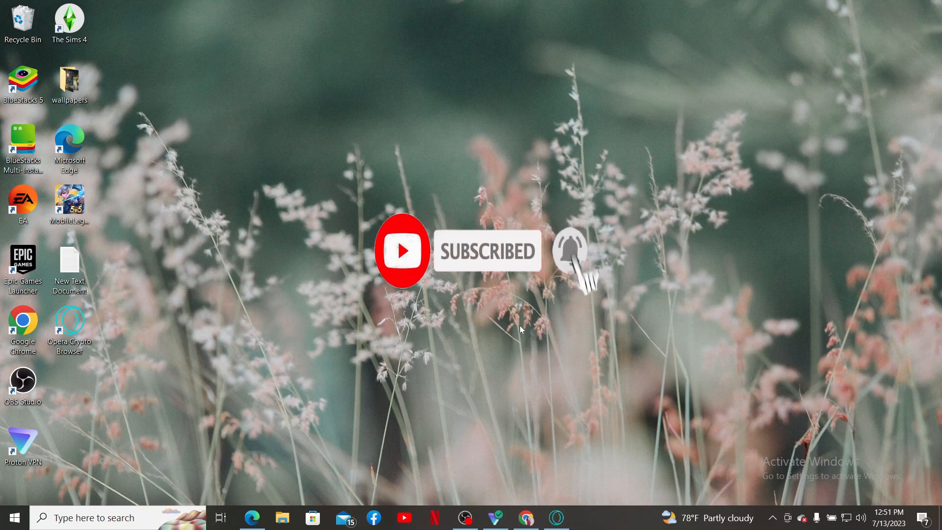